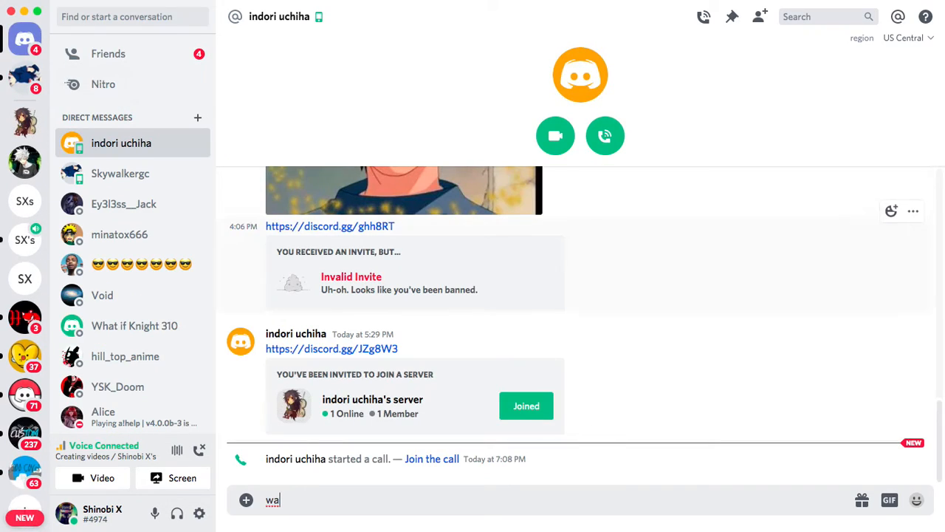
mouse_move(605, 136)
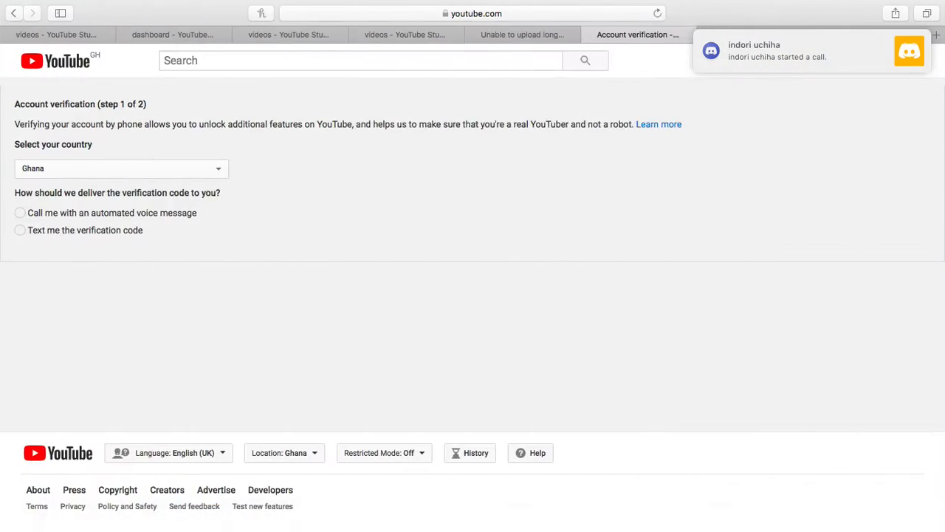
left_click(809, 50)
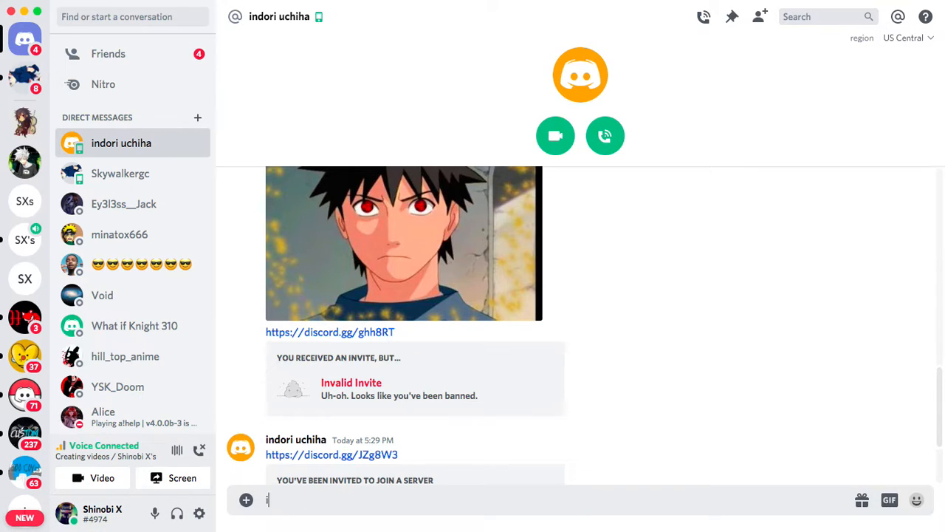
type("m making")
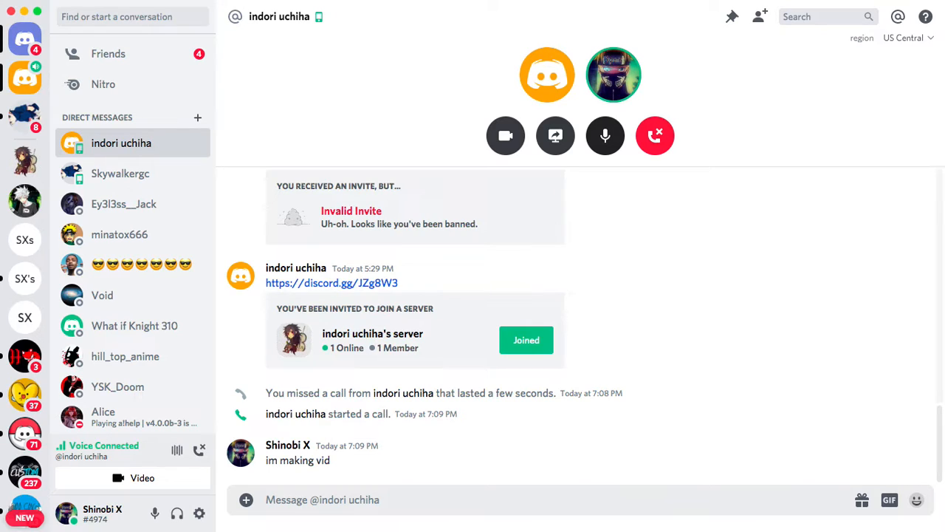
mouse_move(656, 136)
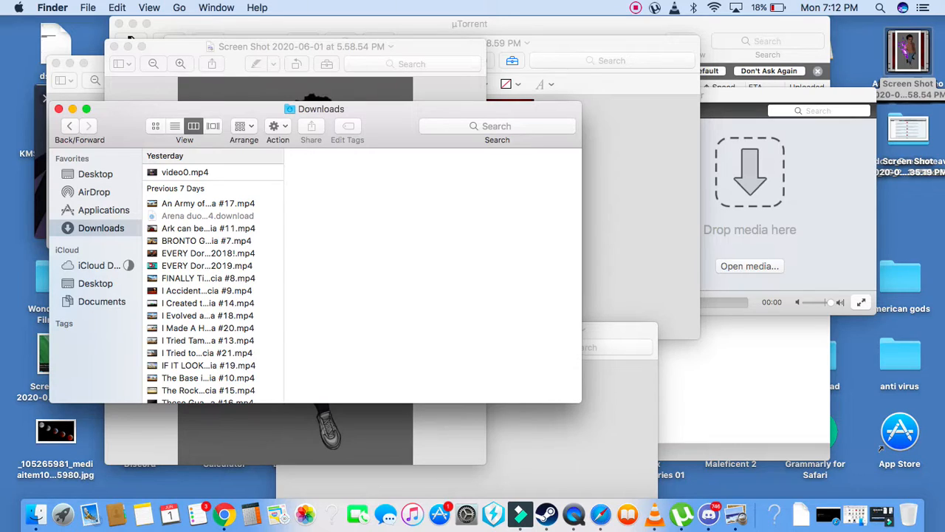
mouse_move(617, 5)
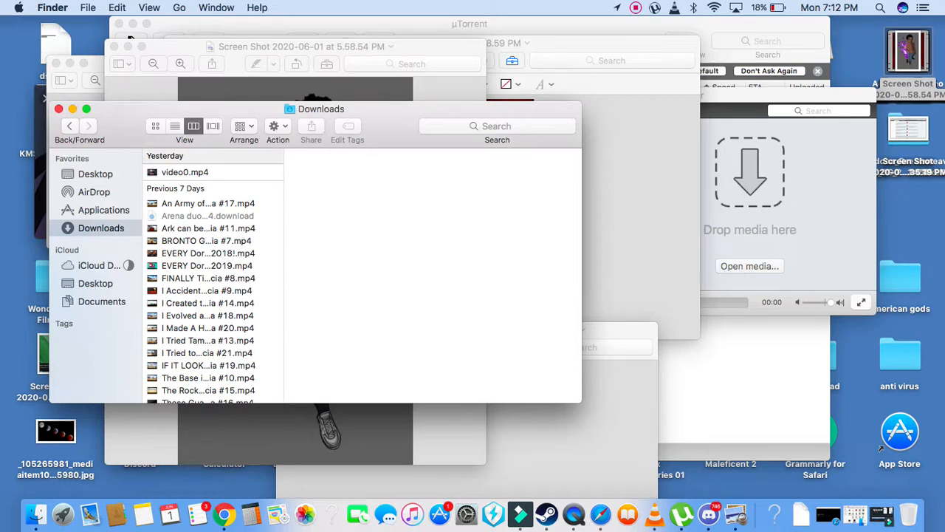